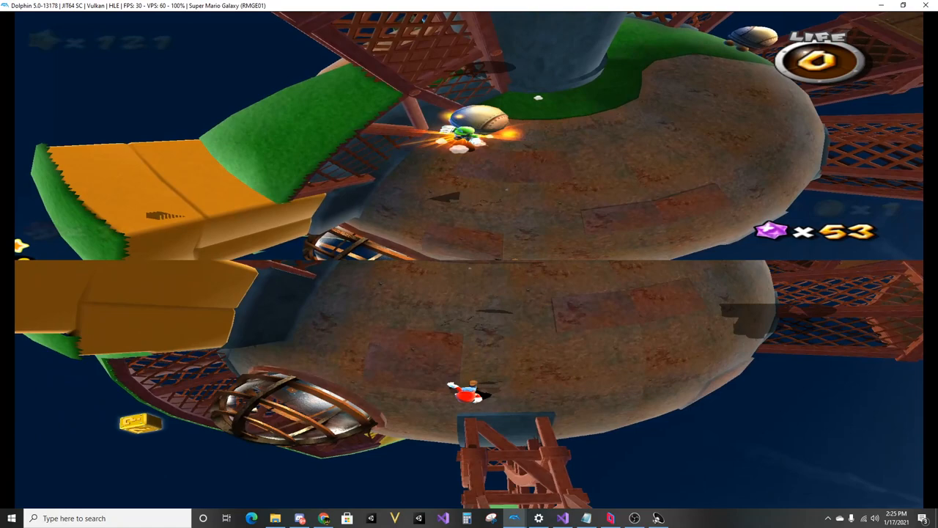
Step: Load the saved state with F1 to resume Super Mario Galaxy from before the death
key(F1)
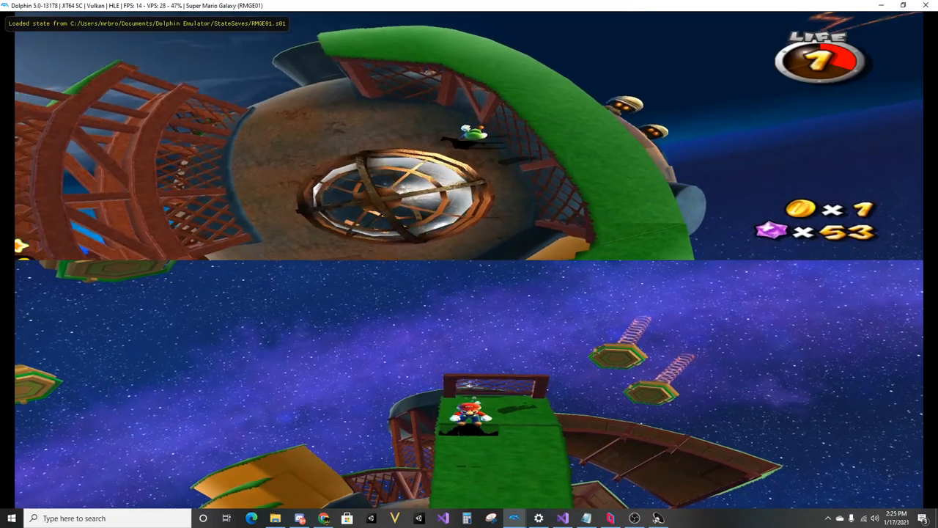